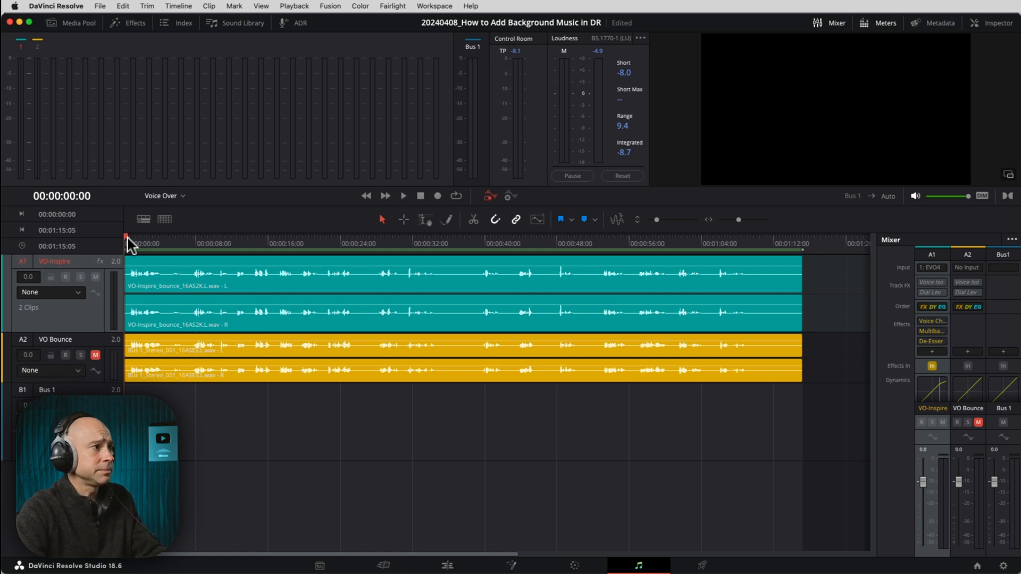
# Bring up the VO-Inspire track's equalizer from its Mixer EQ thumbnail to view its band curve
pyautogui.click(402, 196)
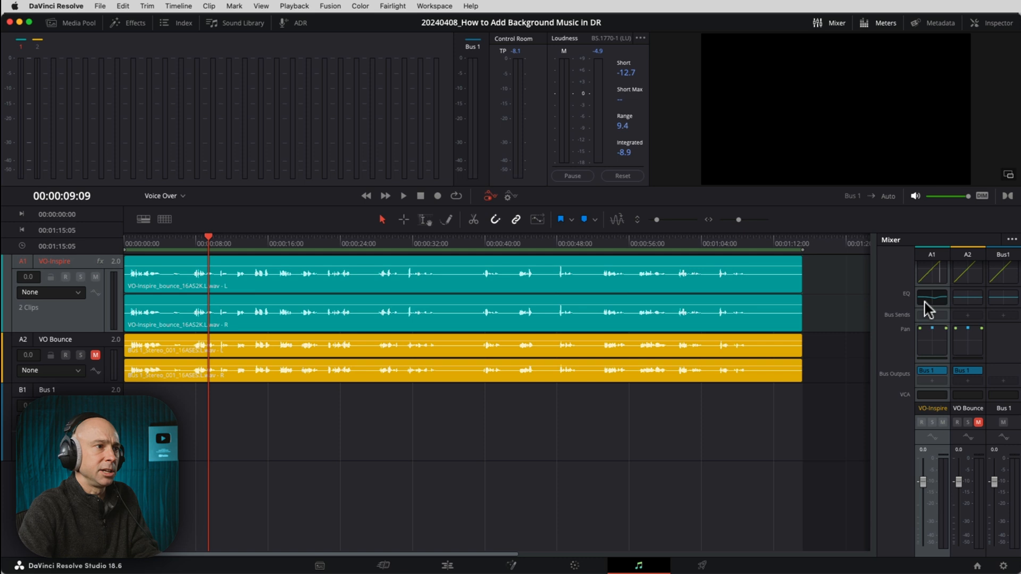
pyautogui.click(932, 297)
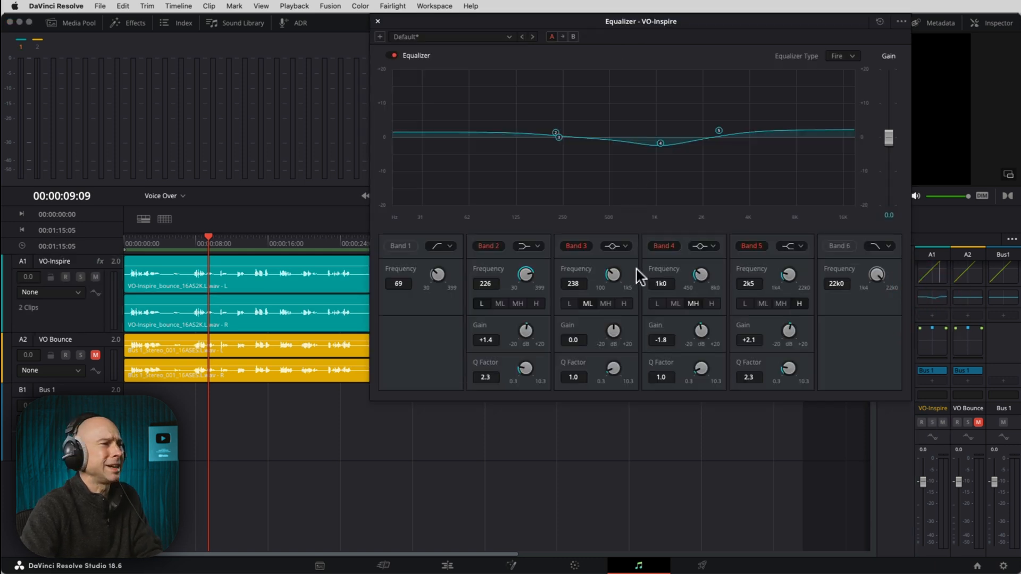
# Close the VO-Inspire equalizer, returning to the mixer's effects rows
pyautogui.click(376, 22)
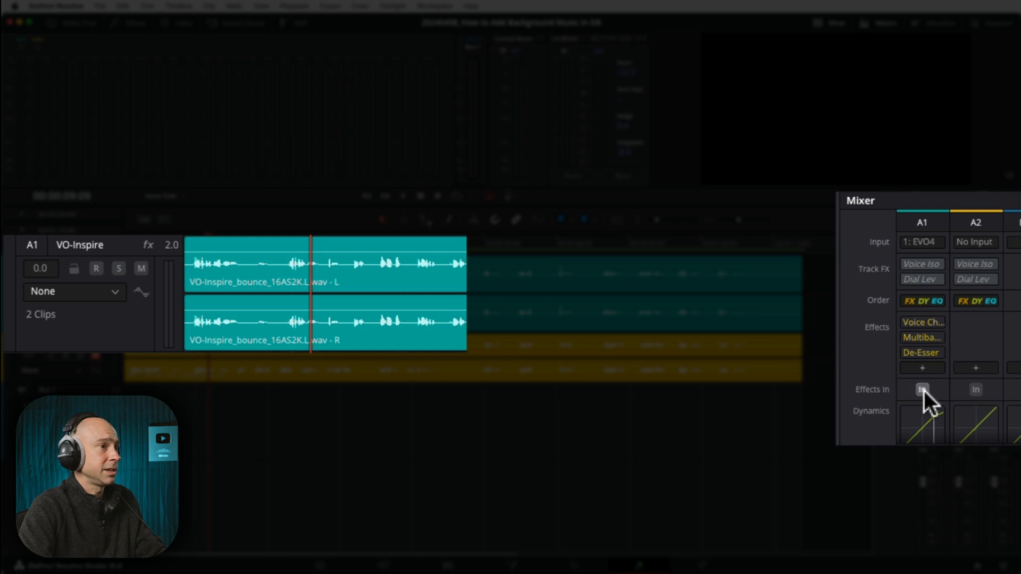
# Bypass the VO-Inspire effects during playback, then switch them back on for comparison
pyautogui.click(921, 389)
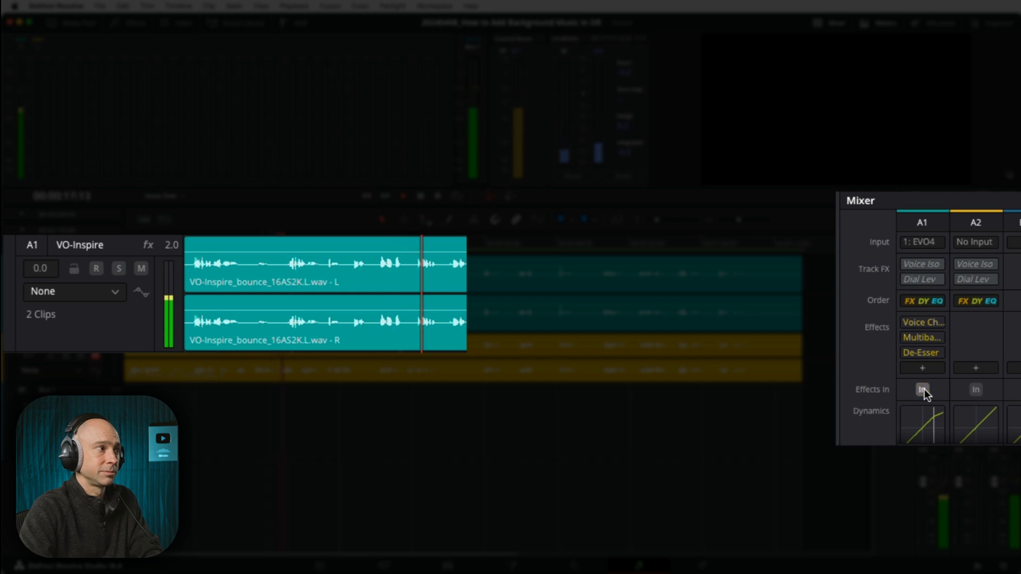
pyautogui.click(921, 390)
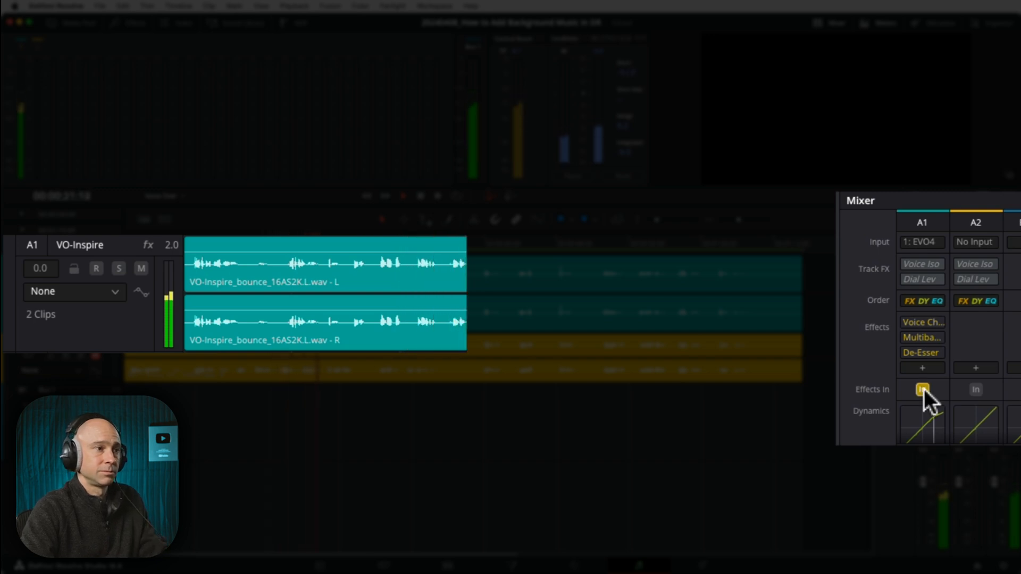